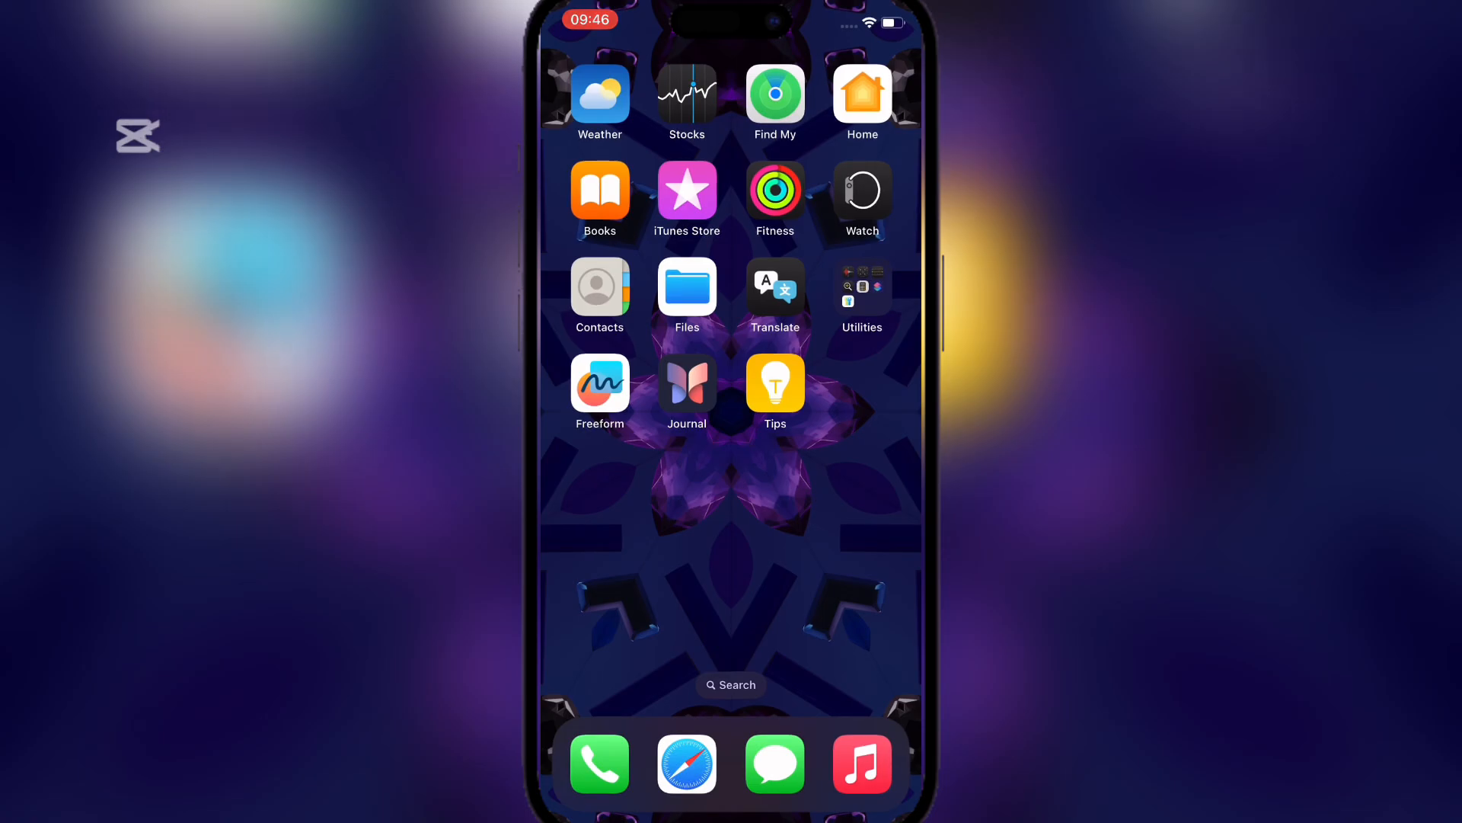
# - Launch Safari from the dock onto the scarletinstall.bio.link Esign Installer page
pyautogui.click(687, 764)
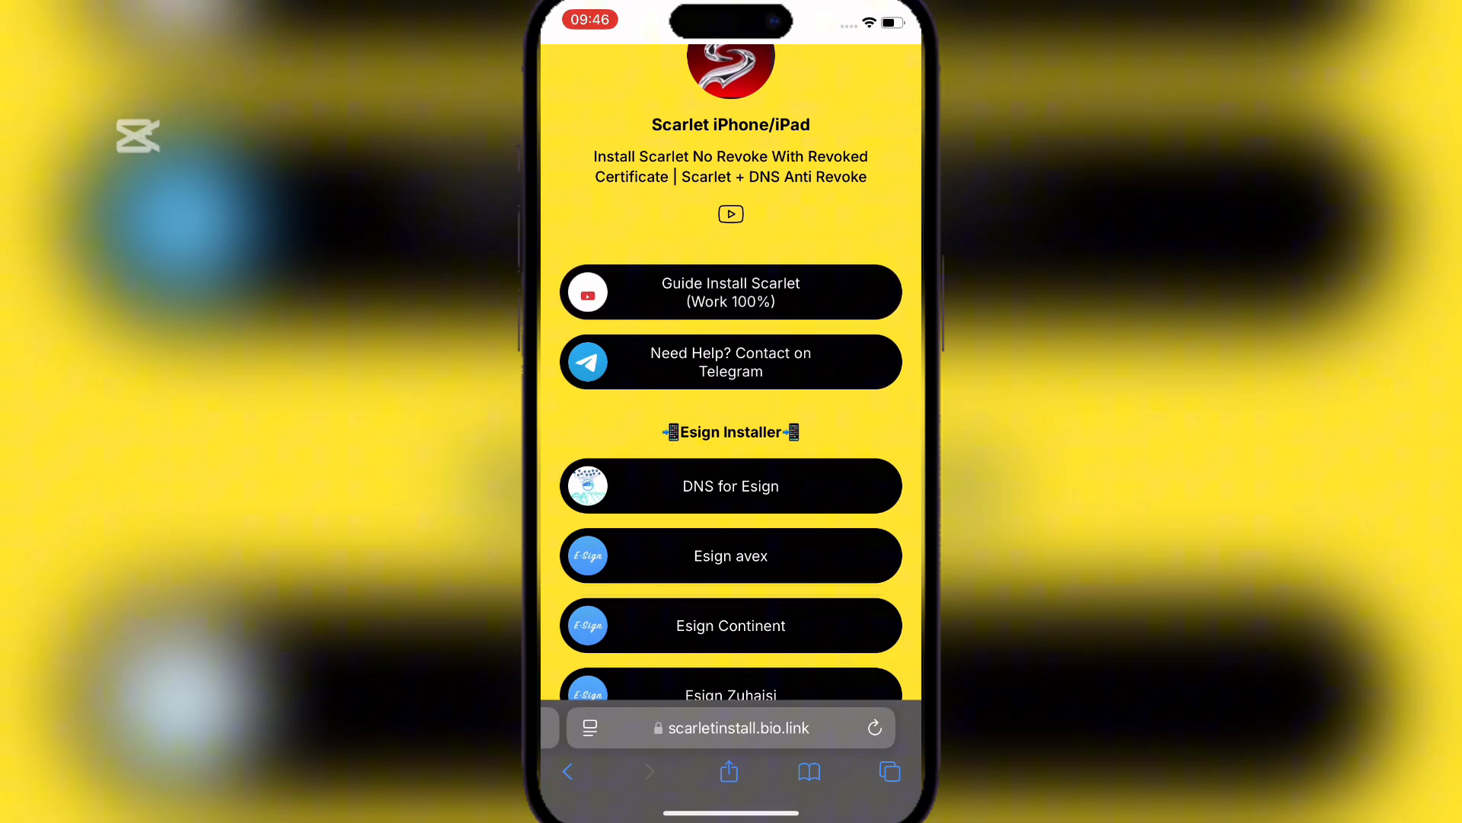
# - Scroll to the Esign Installer section and choose the DNS for Esign link
pyautogui.scroll(-3)
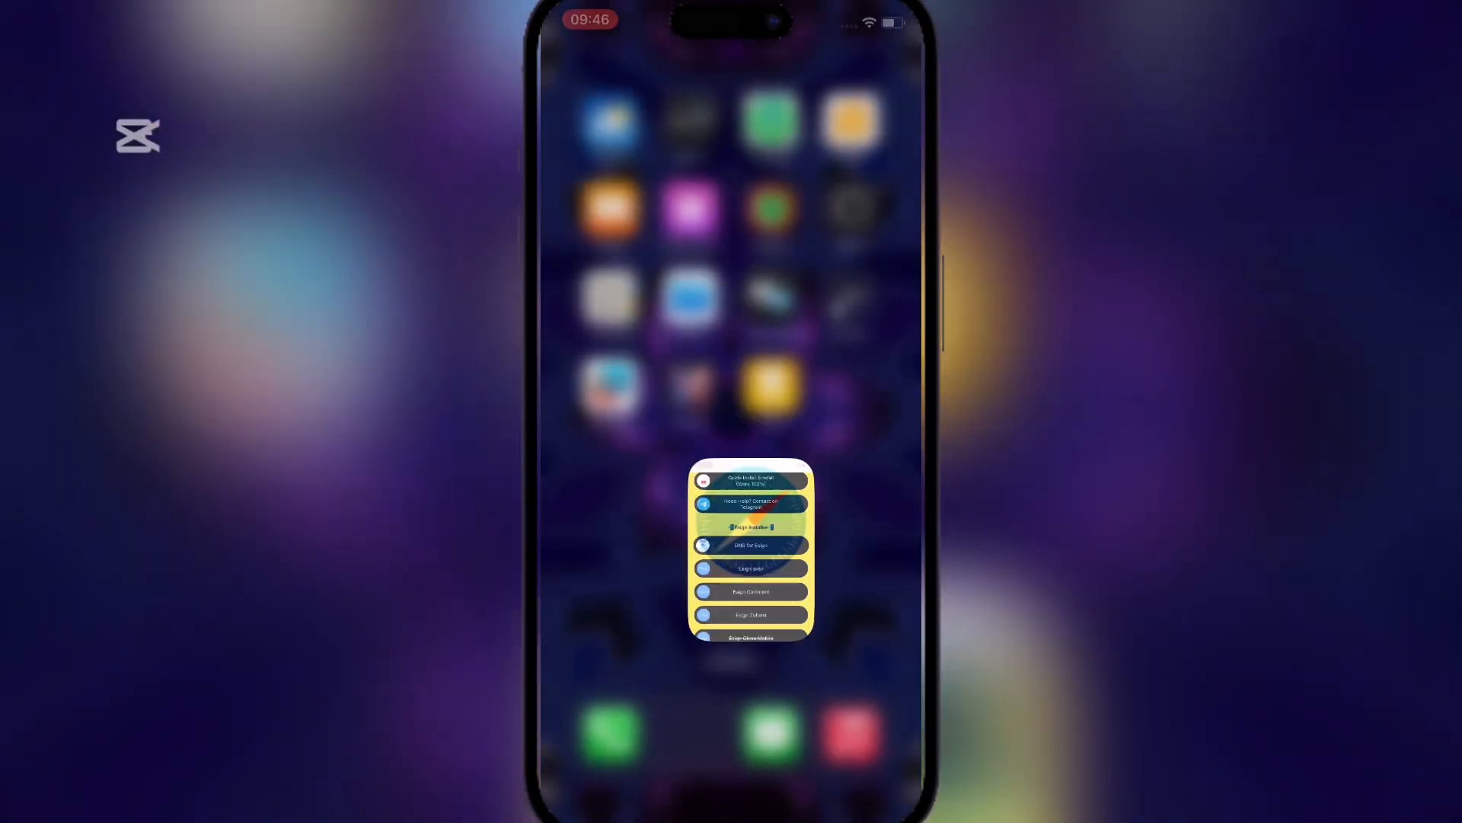
# - Install the downloaded KhdinDNS profile in Settings and finish with Done
pyautogui.click(749, 545)
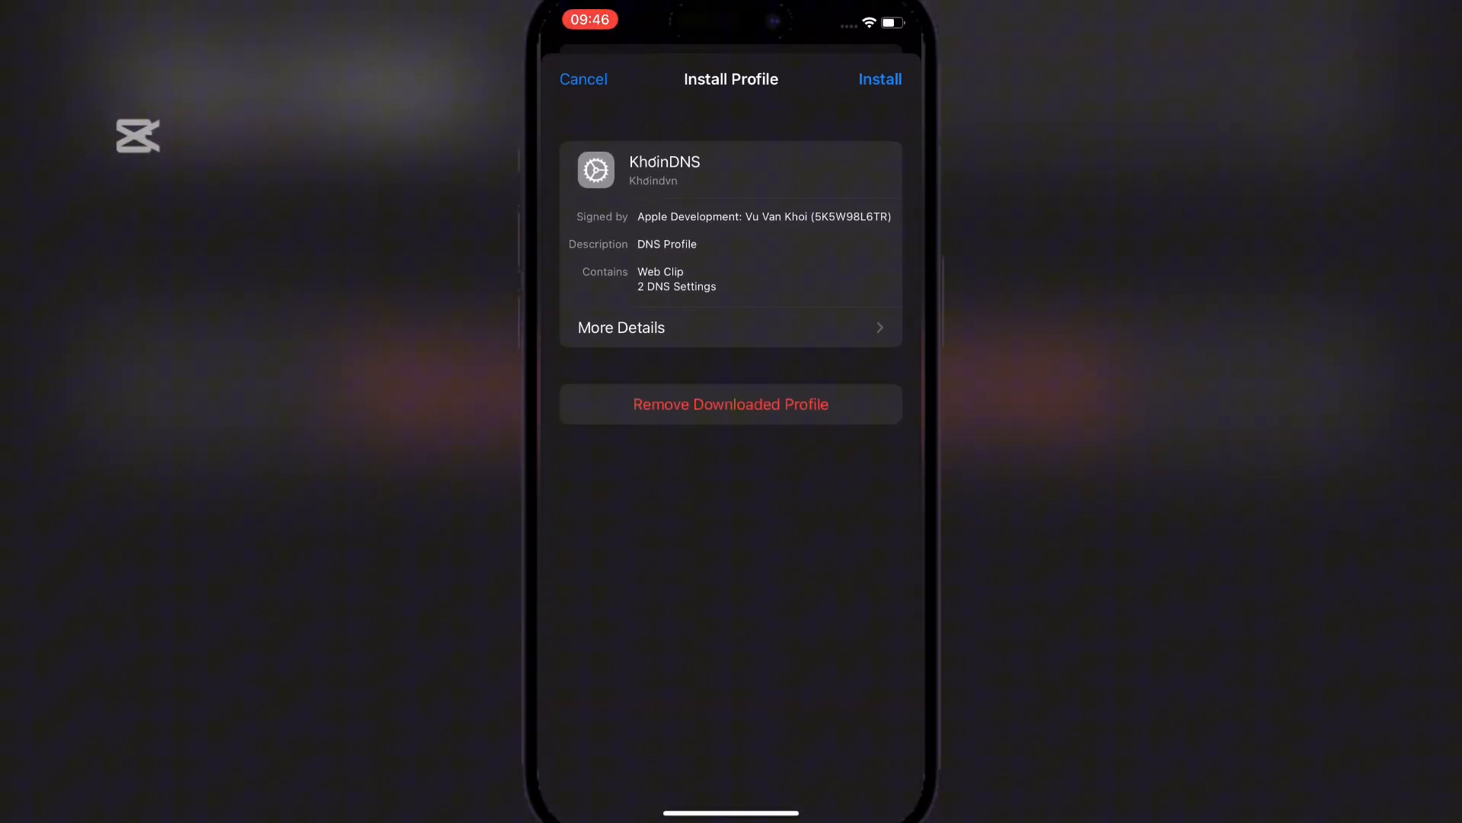
pyautogui.click(880, 80)
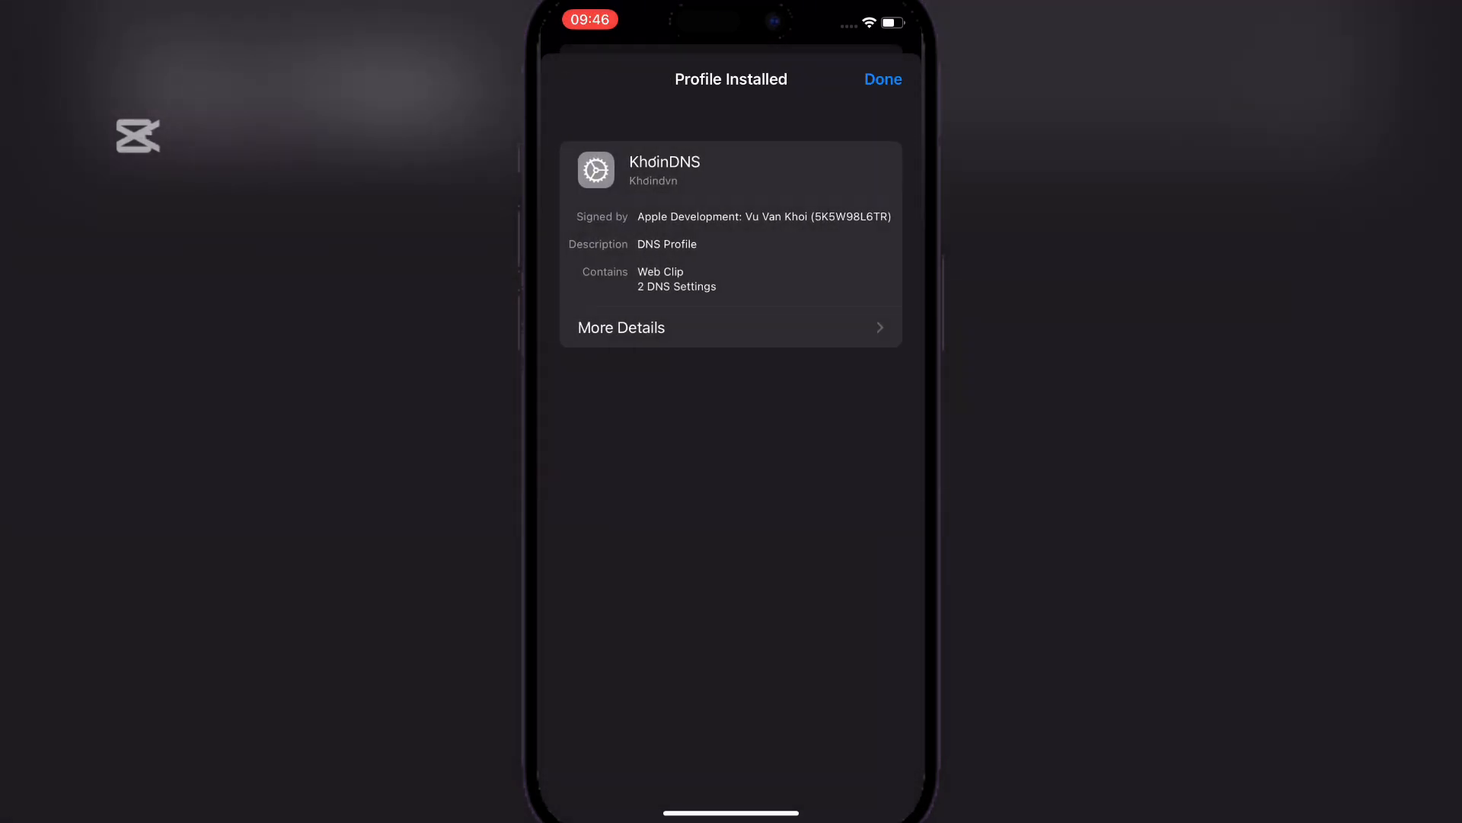
pyautogui.click(883, 79)
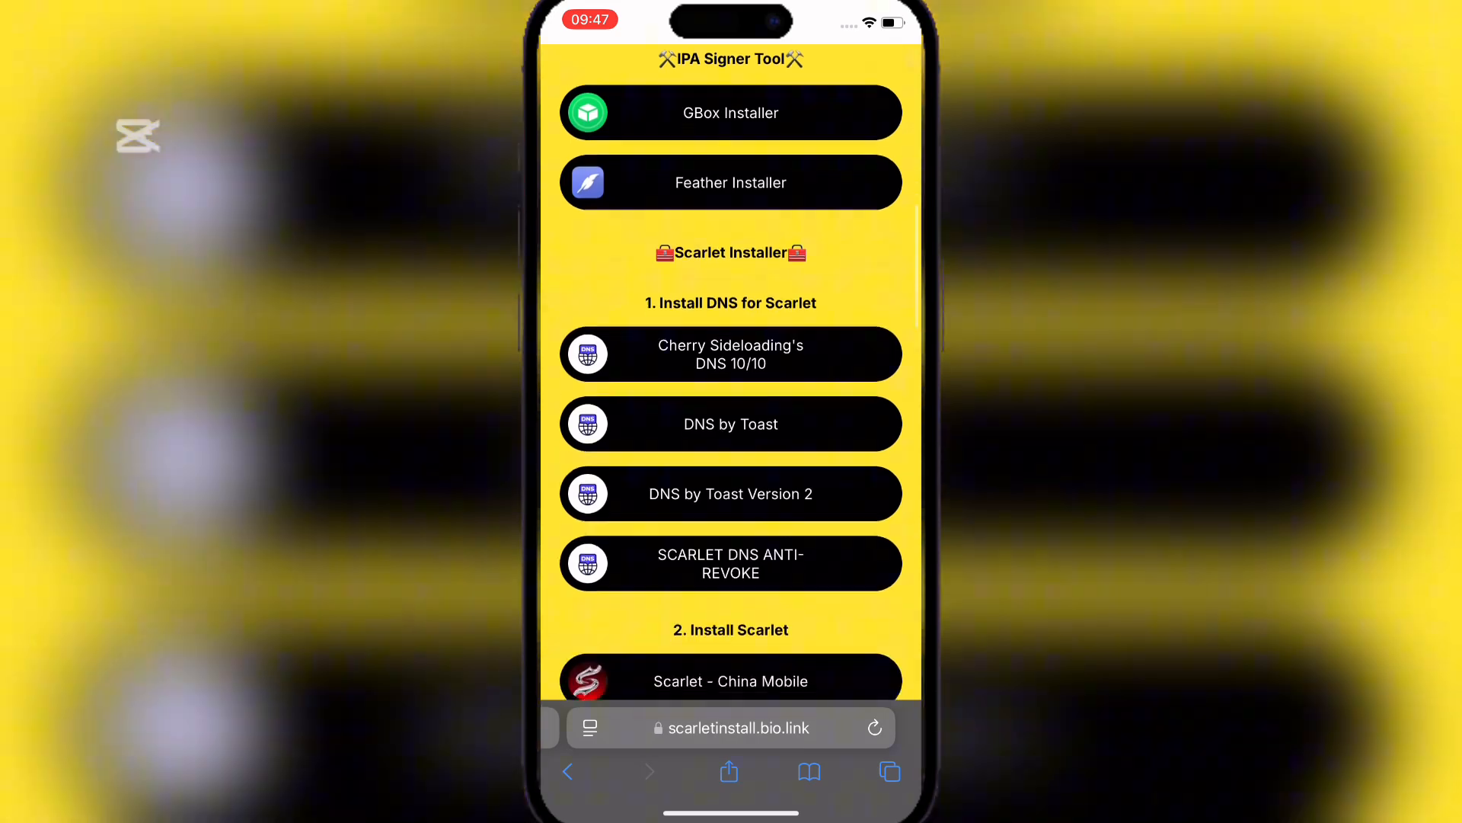
# - Scroll the Scarlet page to an Esign installer link and install ESign to the Home Screen
pyautogui.scroll(-3)
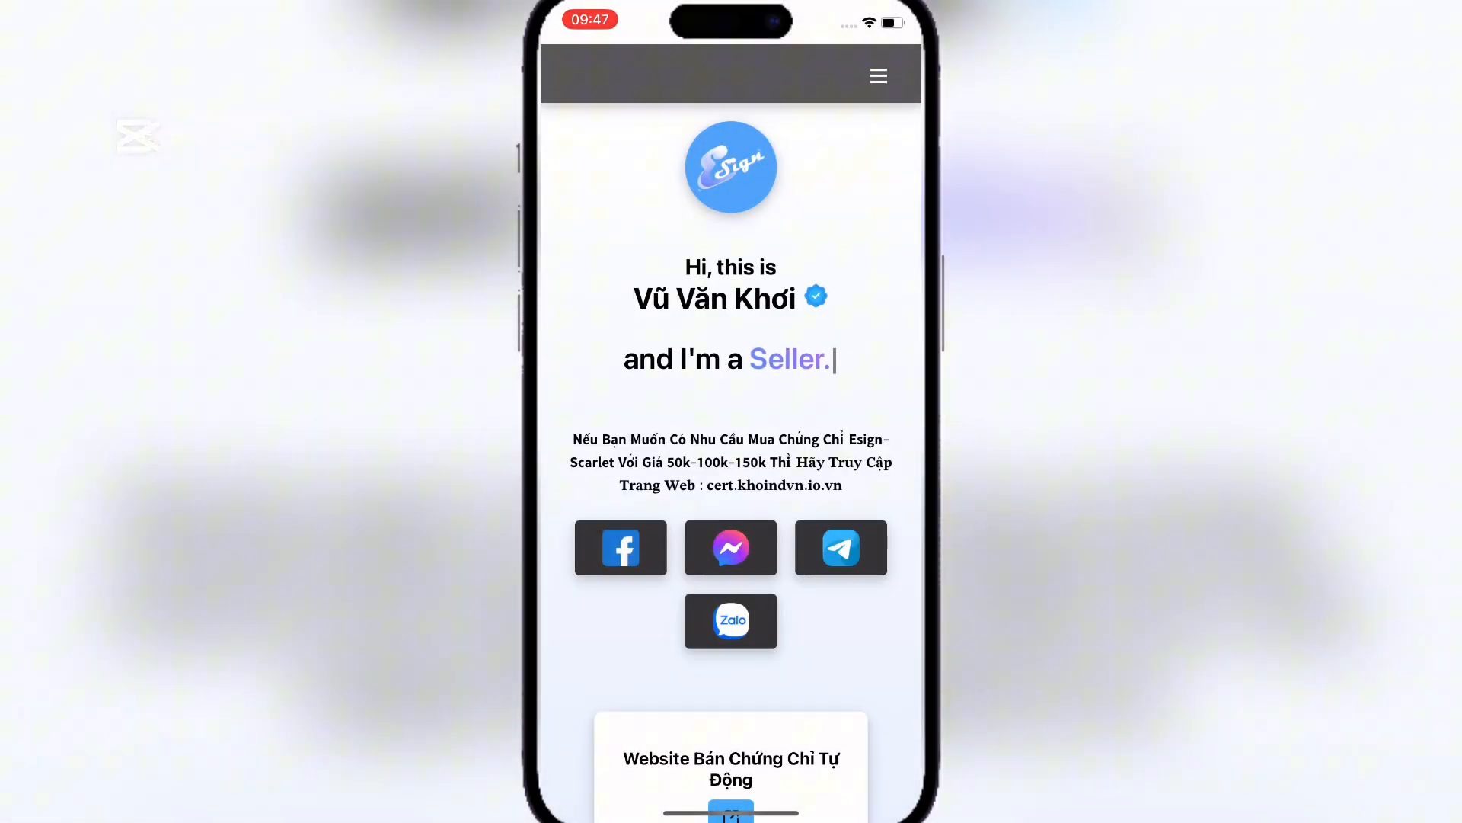
pyautogui.scroll(-3)
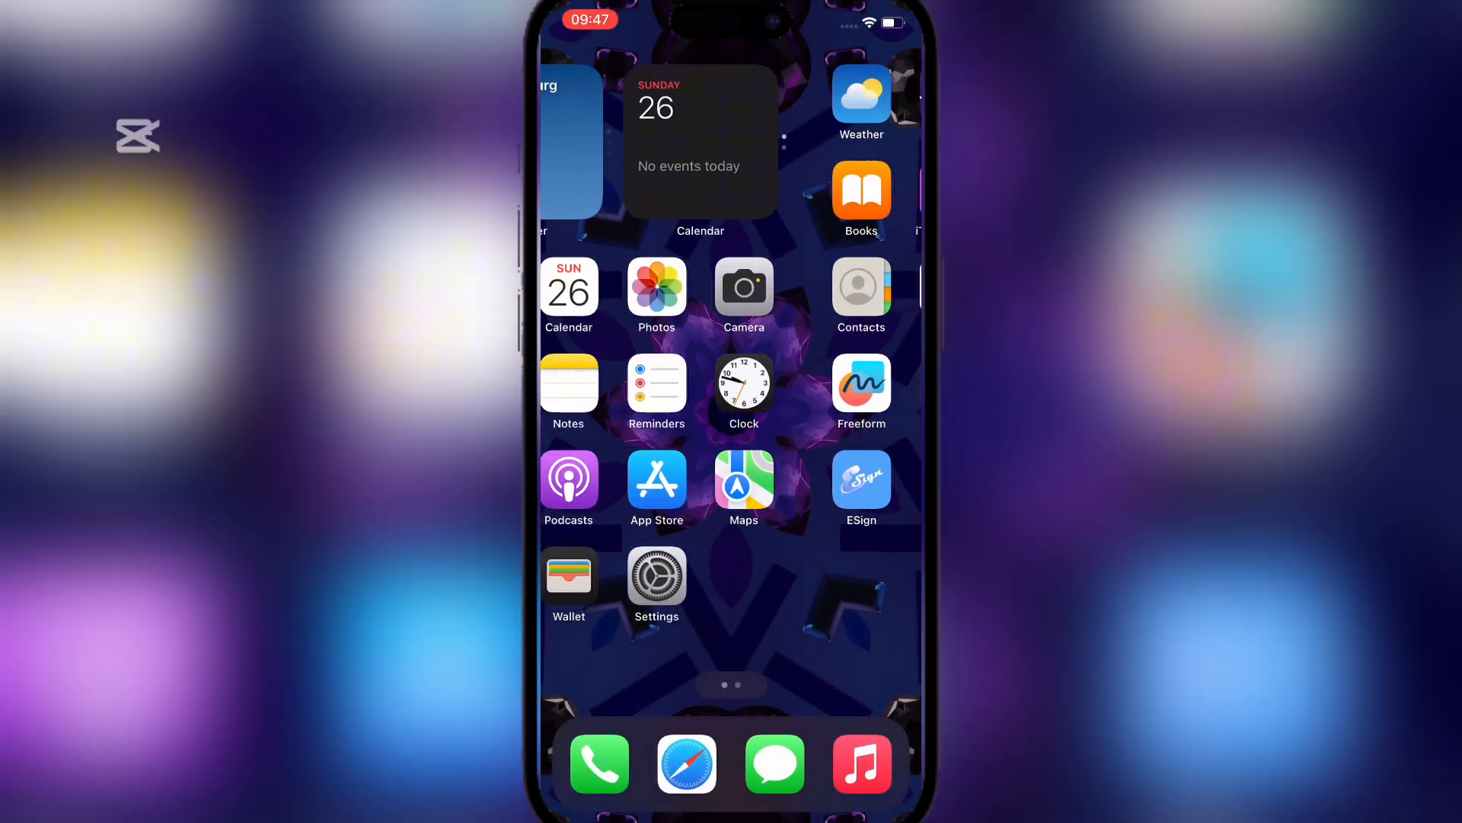
# - Trust China Continent Property & Casualty Insurance developer in VPN & Device Management so ESign is Verified
pyautogui.click(657, 575)
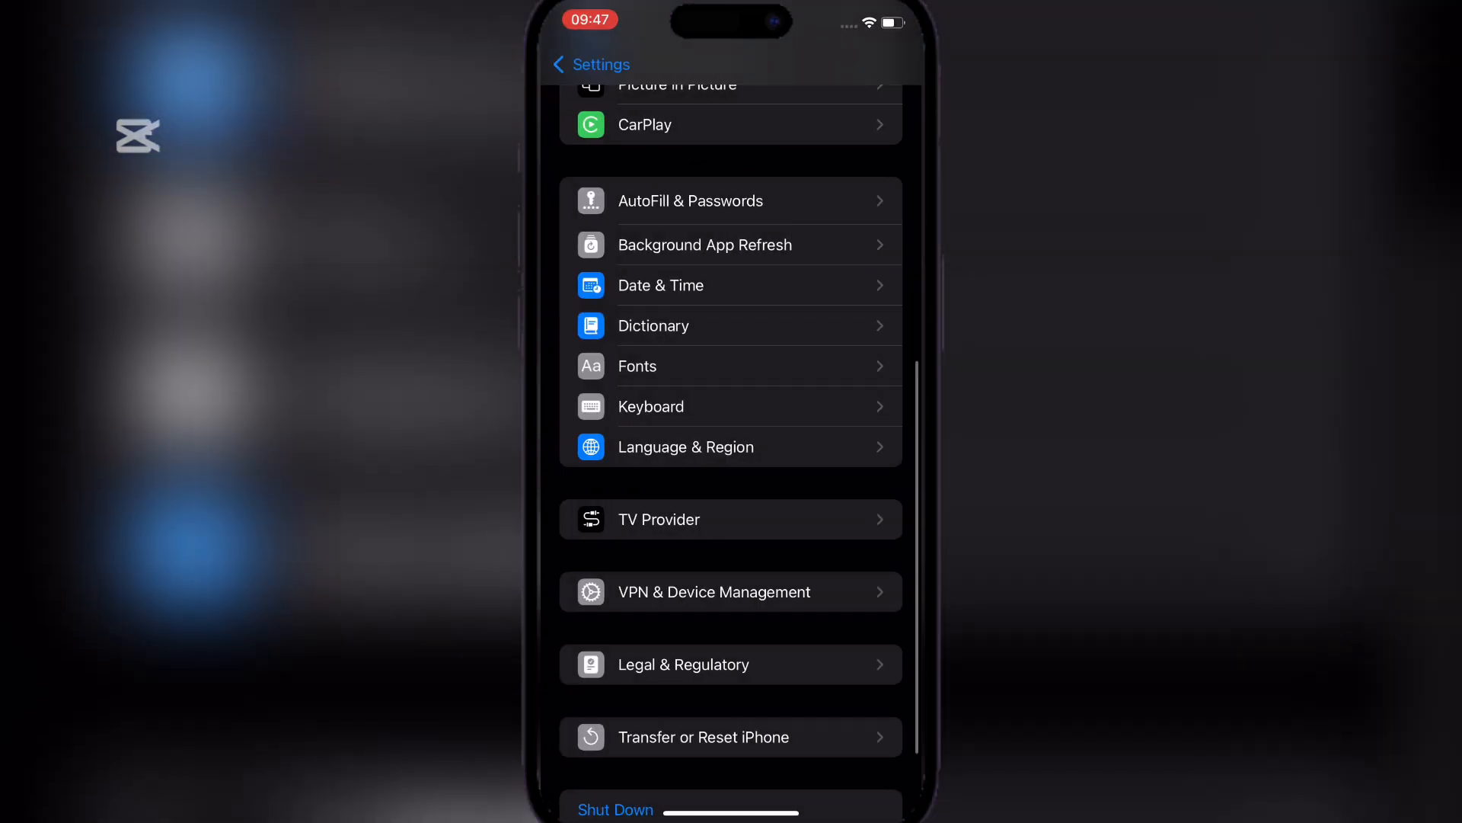
pyautogui.click(731, 591)
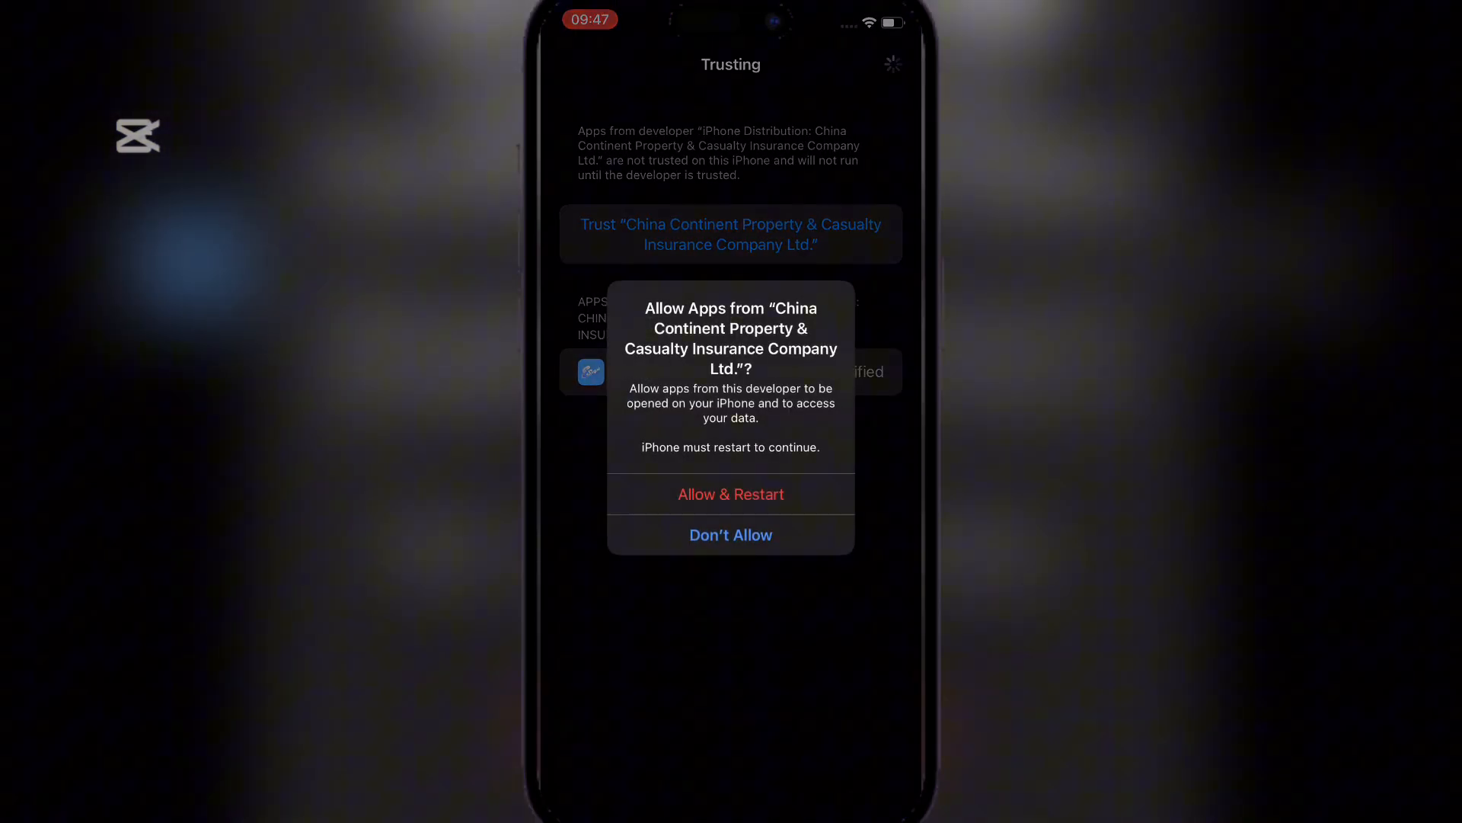
pyautogui.click(731, 535)
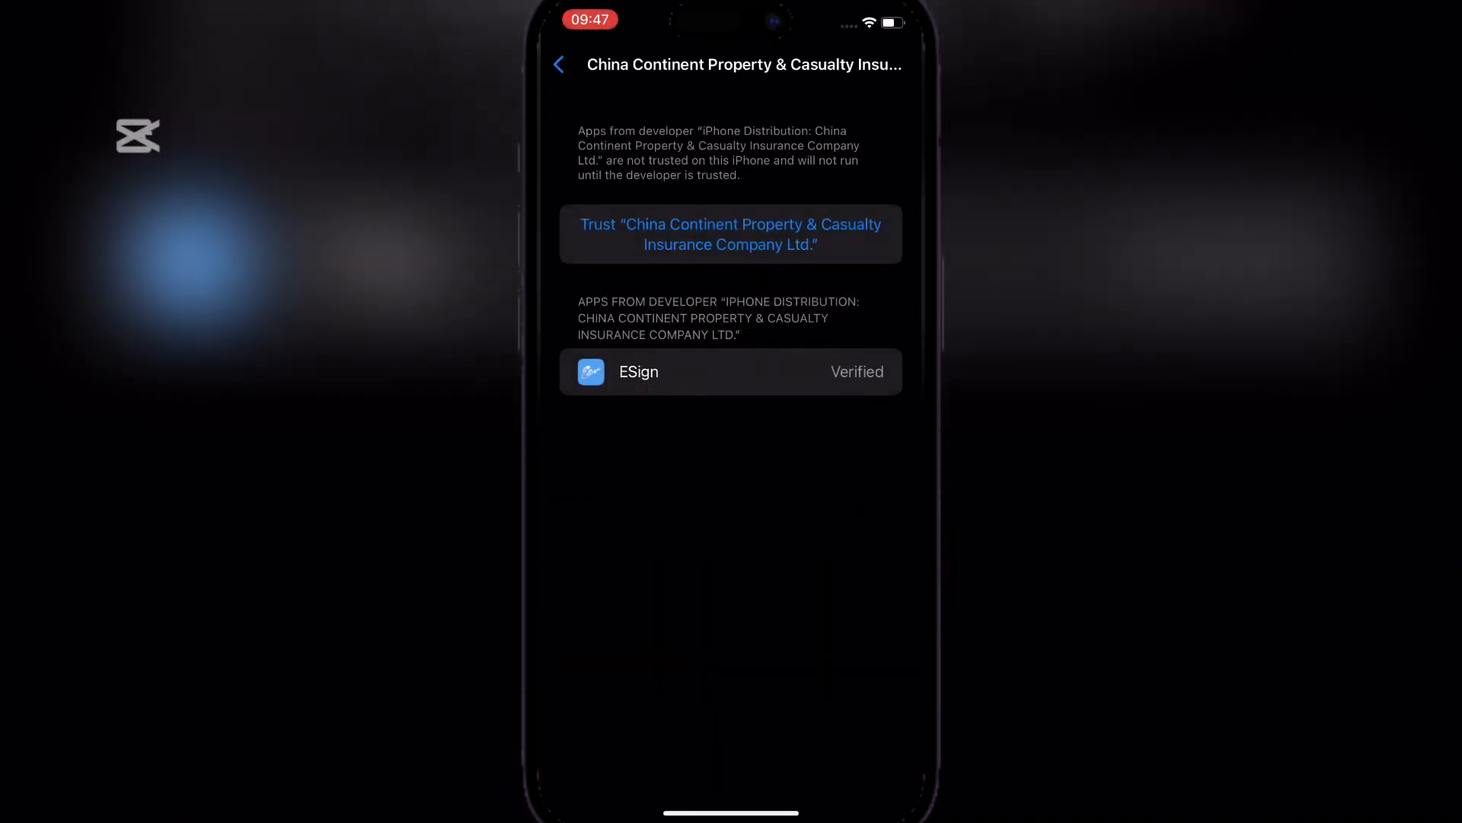